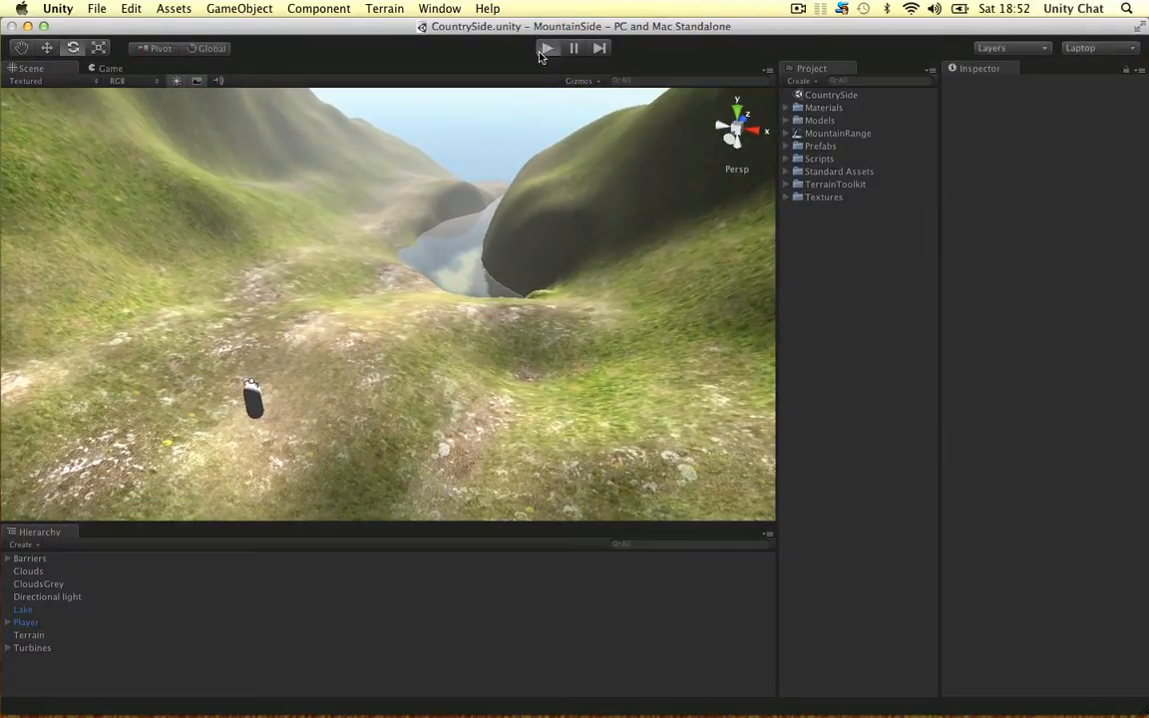
Select the Barriers object and orbit along its wireframe mesh colliders in the river gorge
click(546, 48)
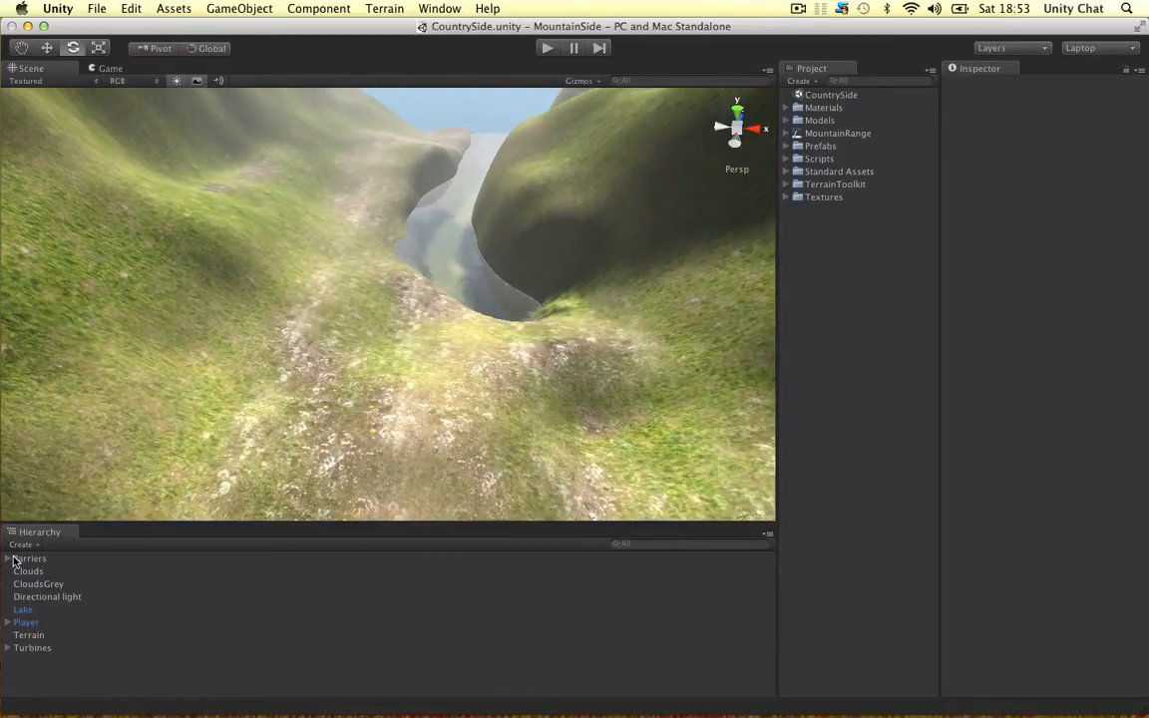
click(30, 559)
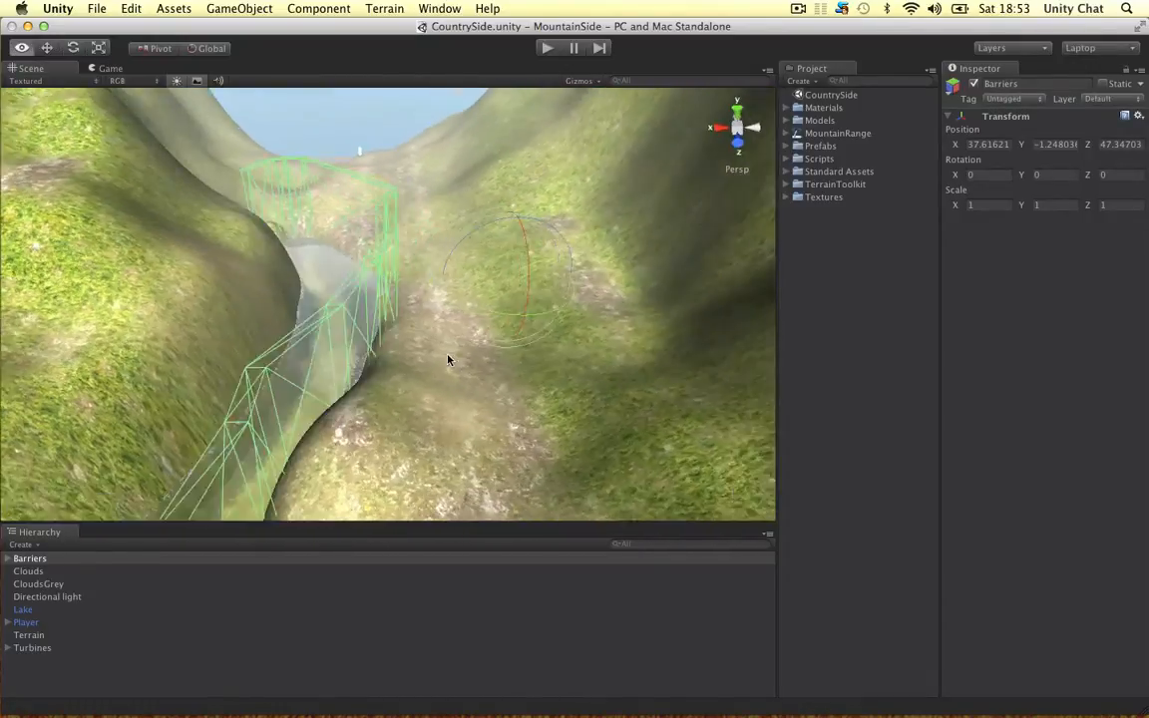
drag(449, 359, 429, 287)
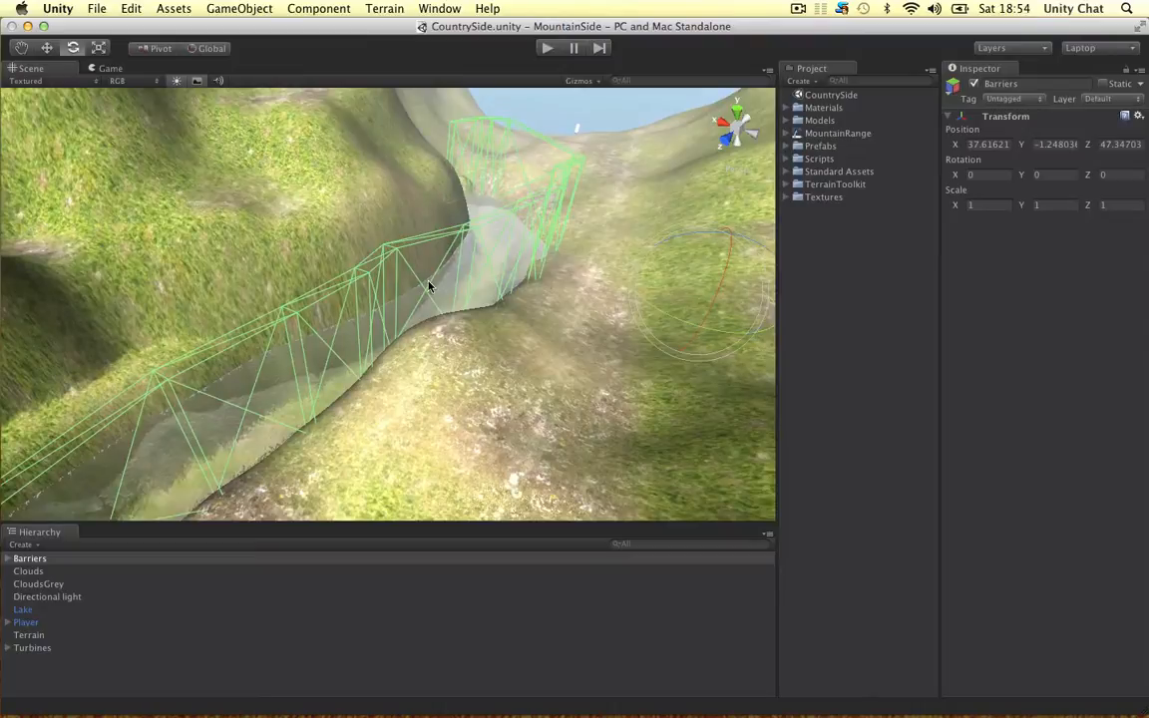
mouse_move(447, 282)
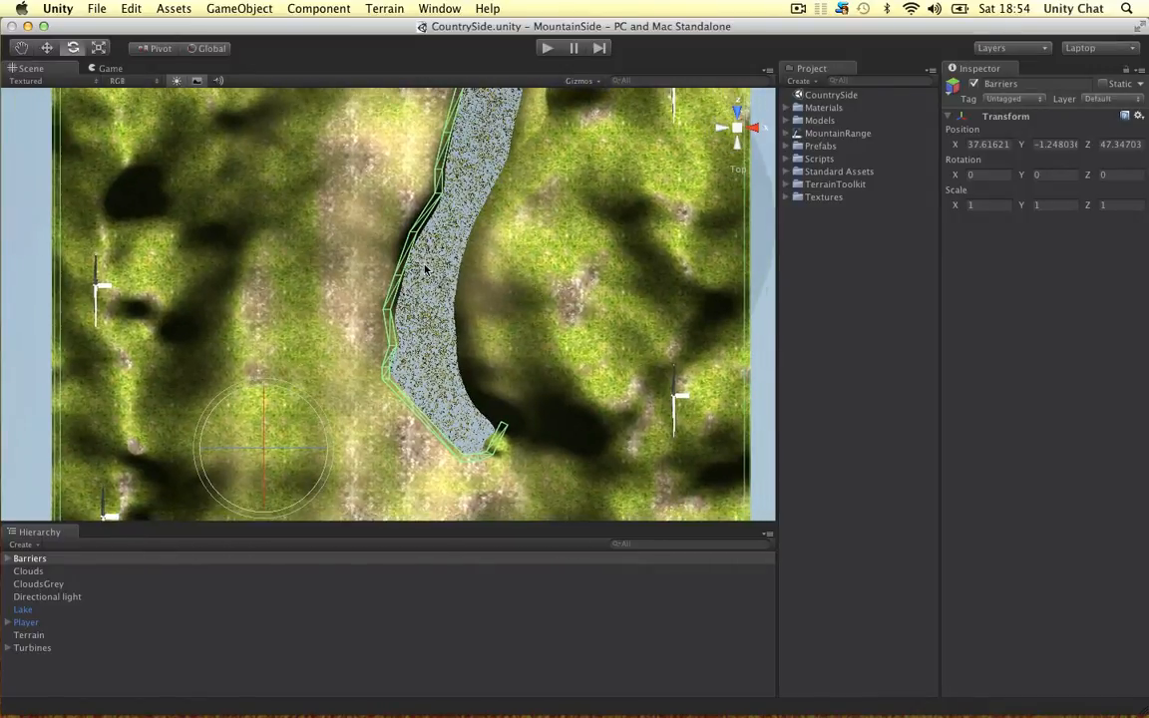
mouse_move(267, 267)
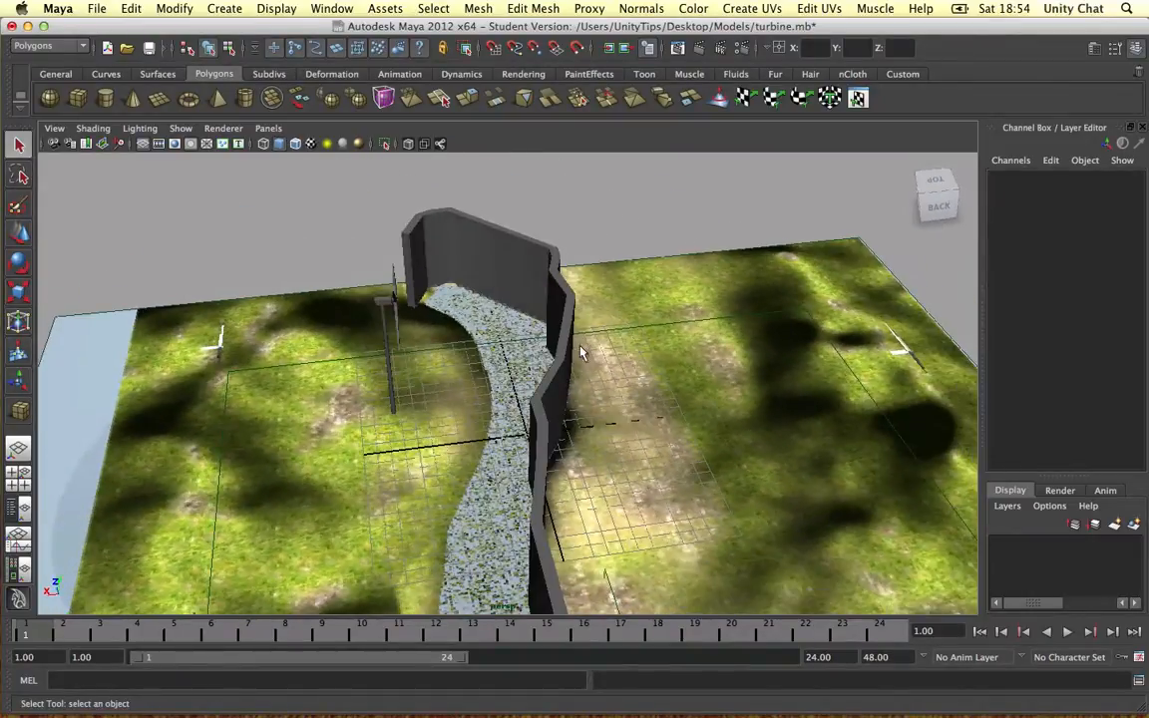
Tumble the Maya camera around the source barrier wall mesh over the terrain
drag(583, 351, 635, 508)
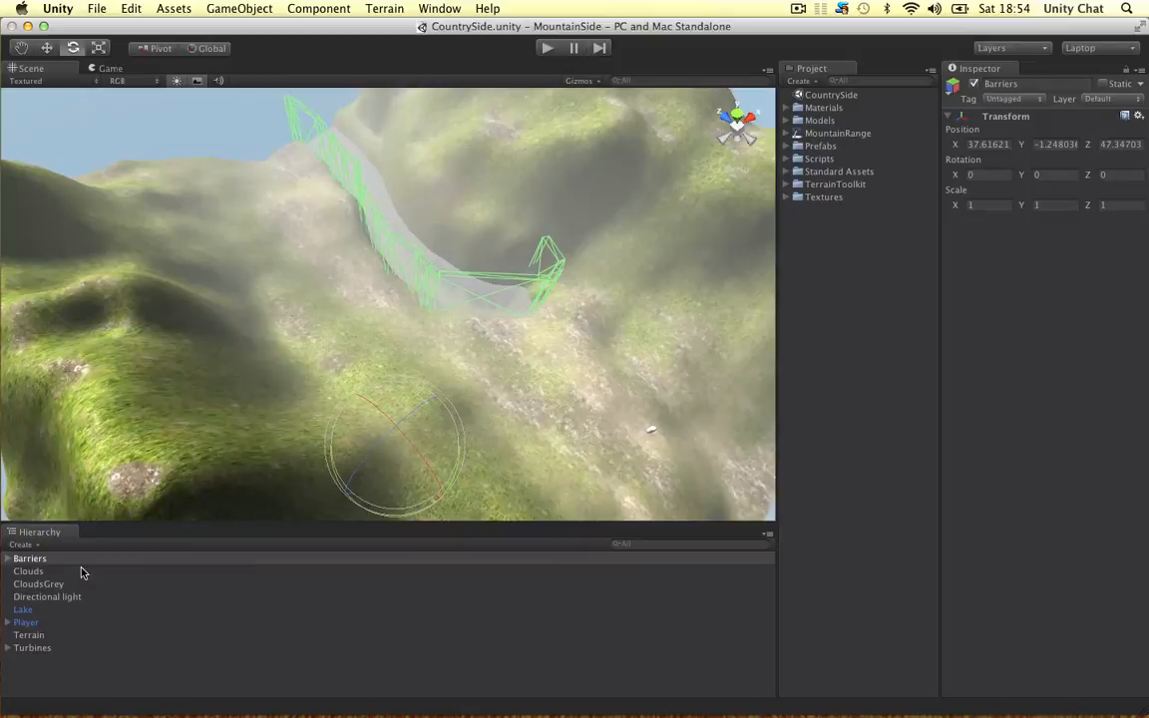
Select Clouds, then CloudsGrey, to preview their drifting particle systems over the mountain
click(28, 571)
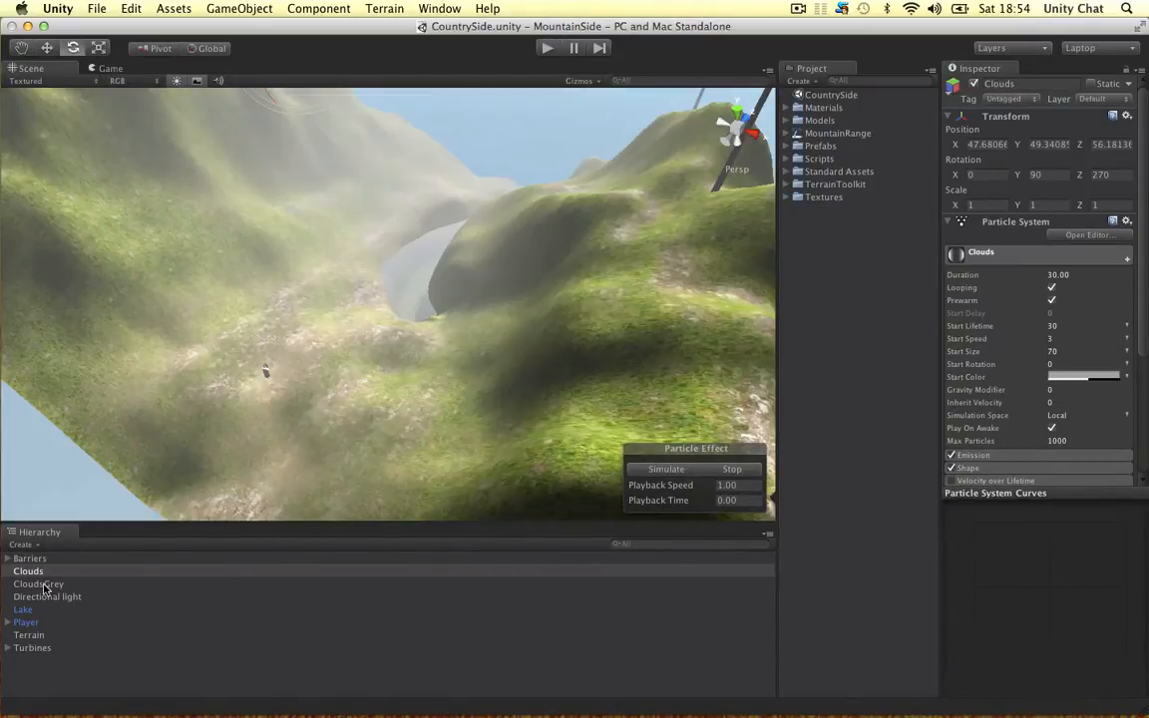
click(37, 583)
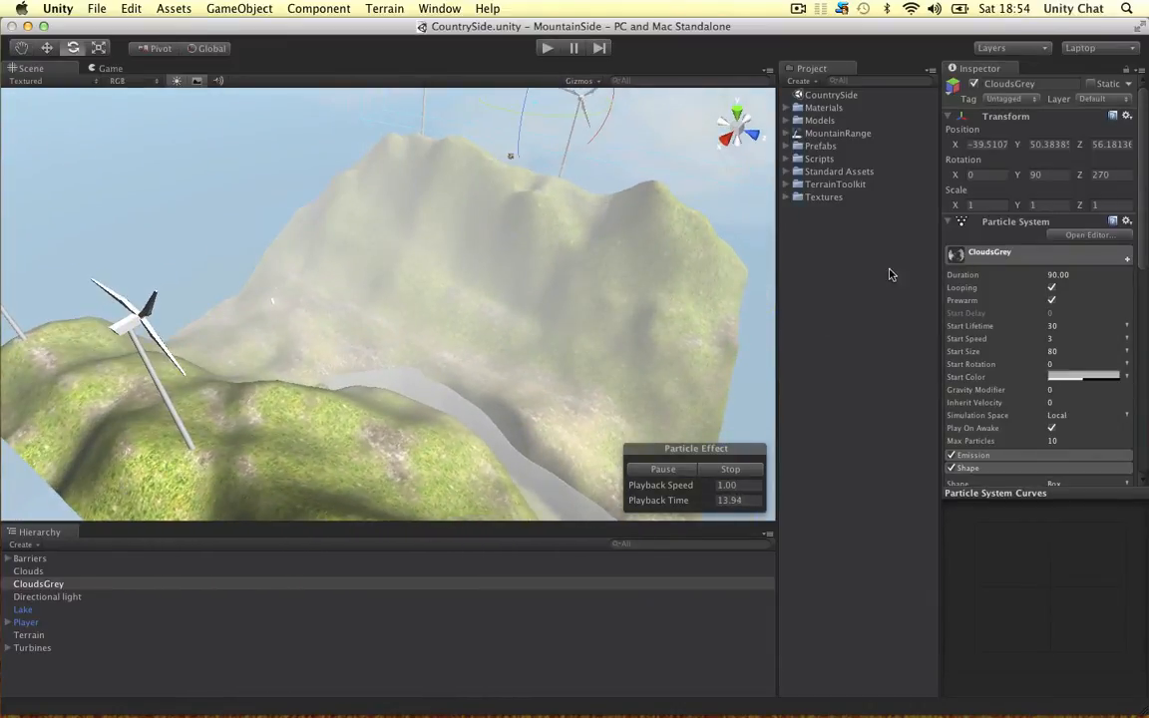
Inspect the Clouds material's particle texture in Materials, then run the scene in play mode
click(790, 108)
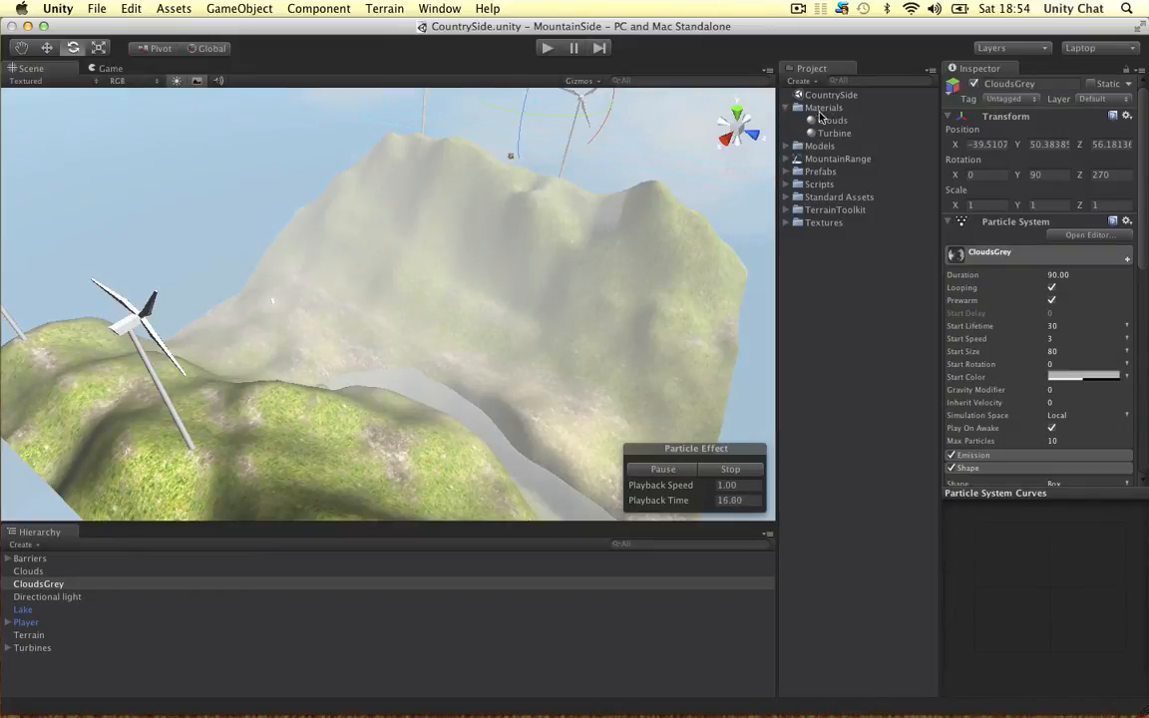
click(832, 119)
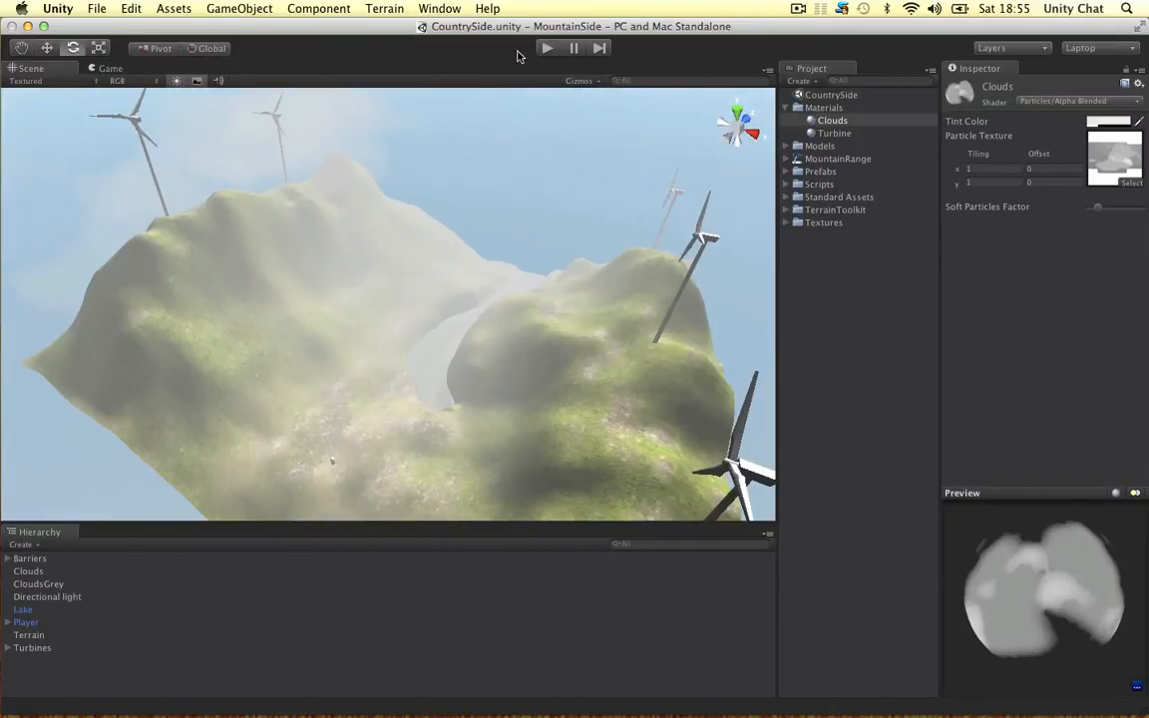
click(547, 48)
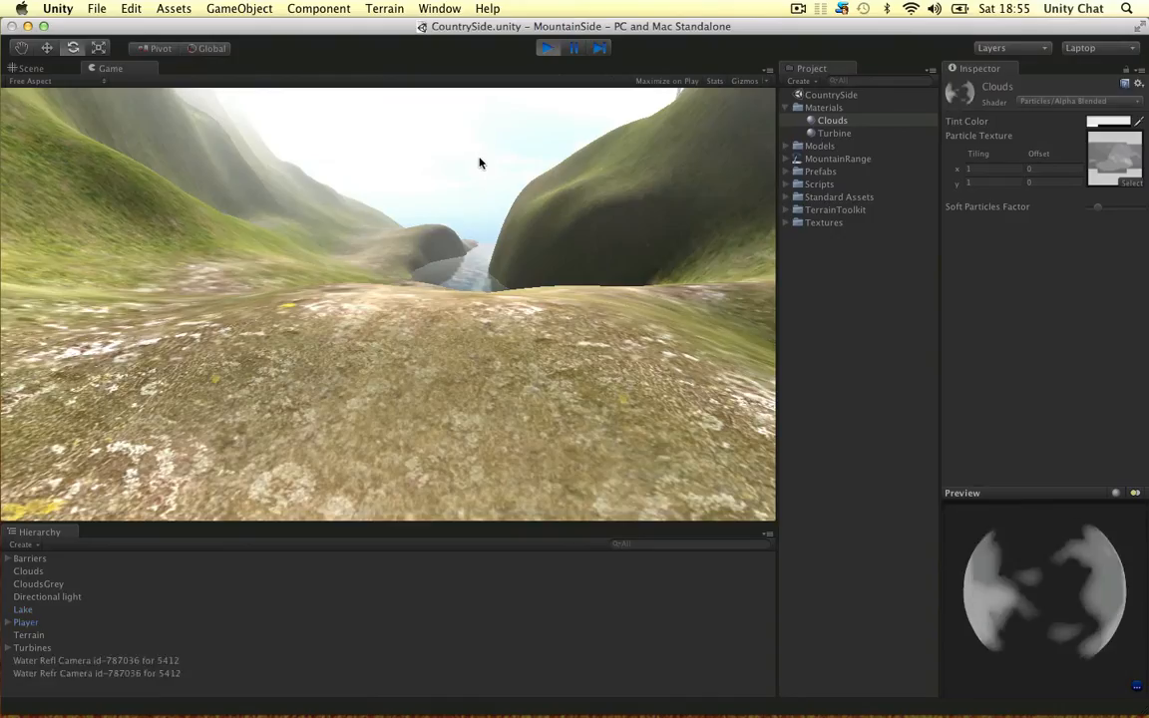